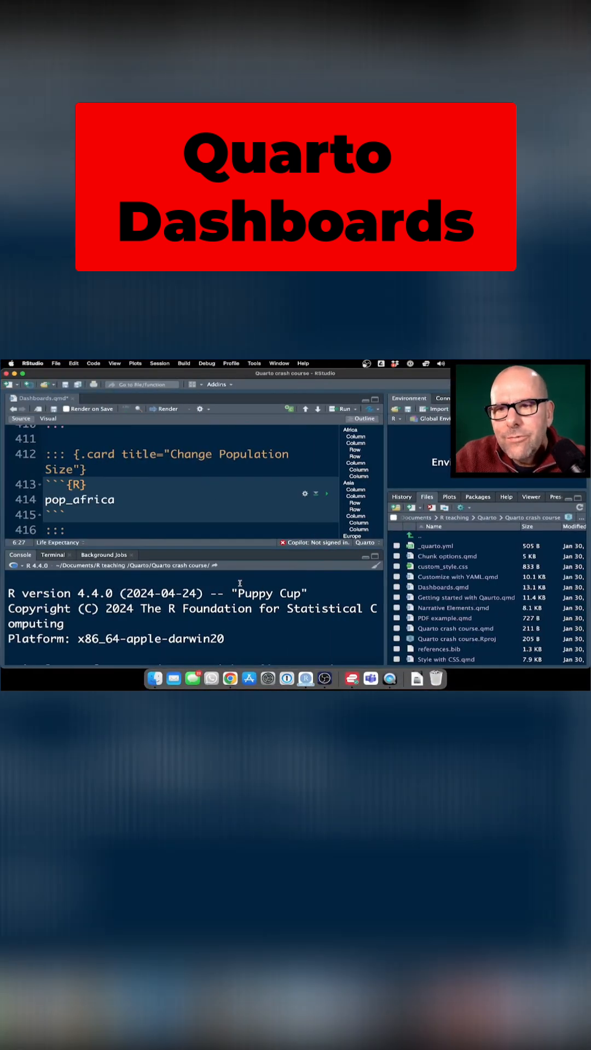
Scroll through the published Life Expectancy dashboard, then view its Europe and Africa pages.
scroll("down", 3)
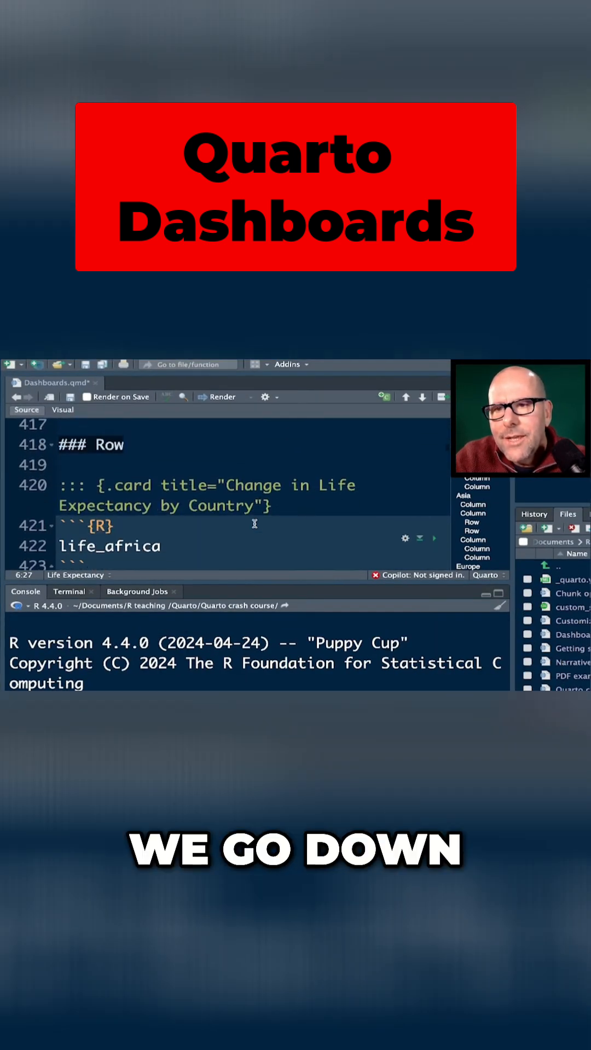
double_click(91, 443)
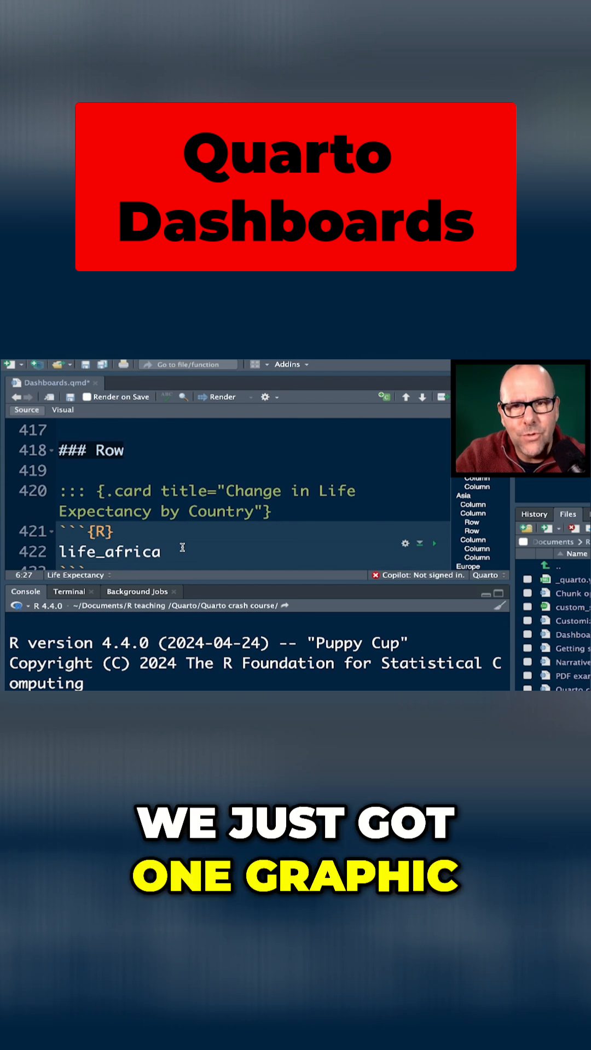
scroll("down", 3)
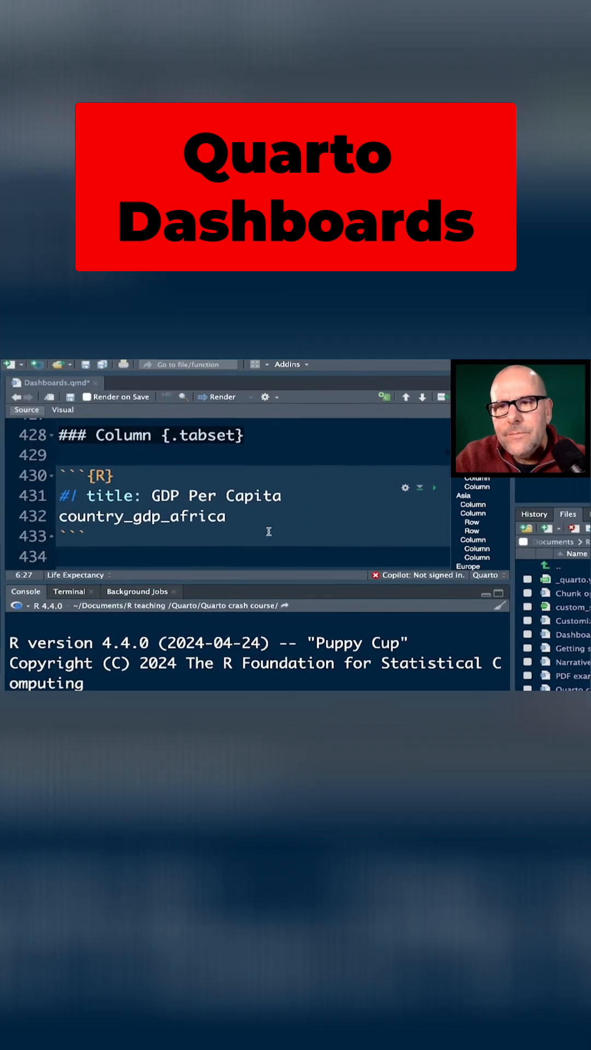
scroll("down", 3)
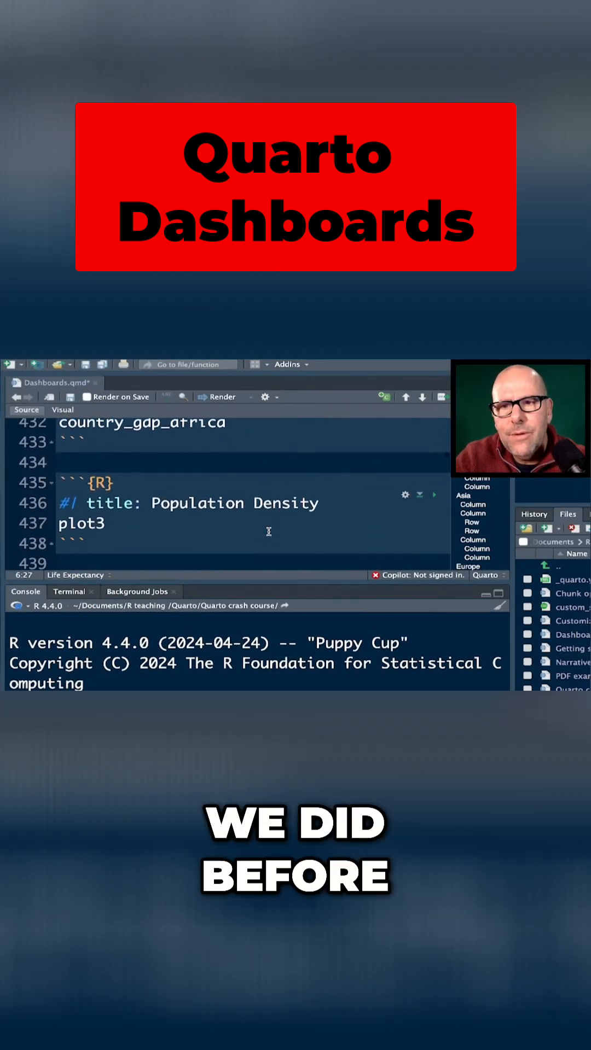
scroll("down", 3)
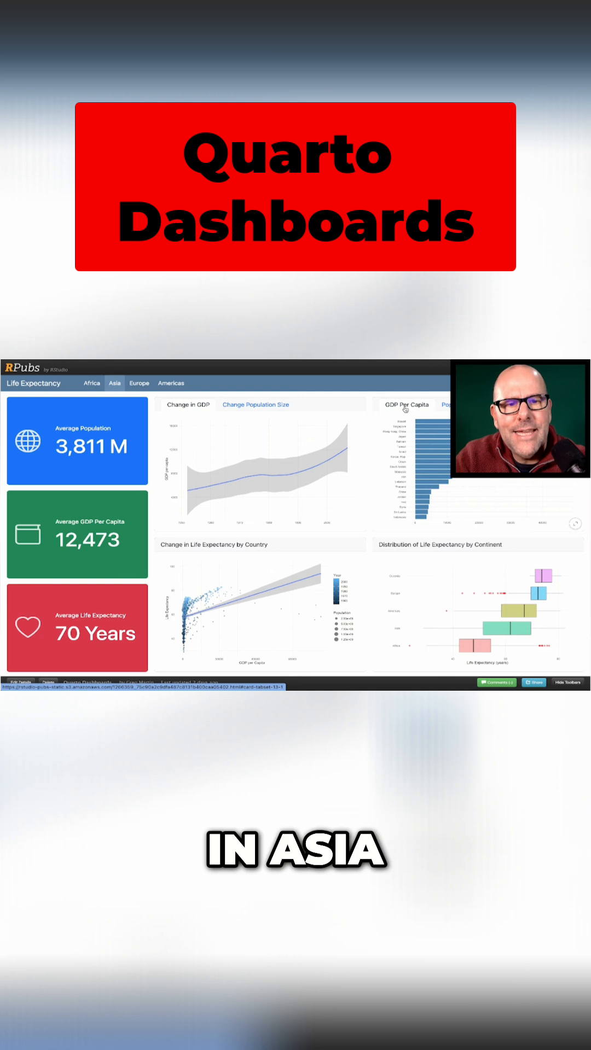
left_click(138, 383)
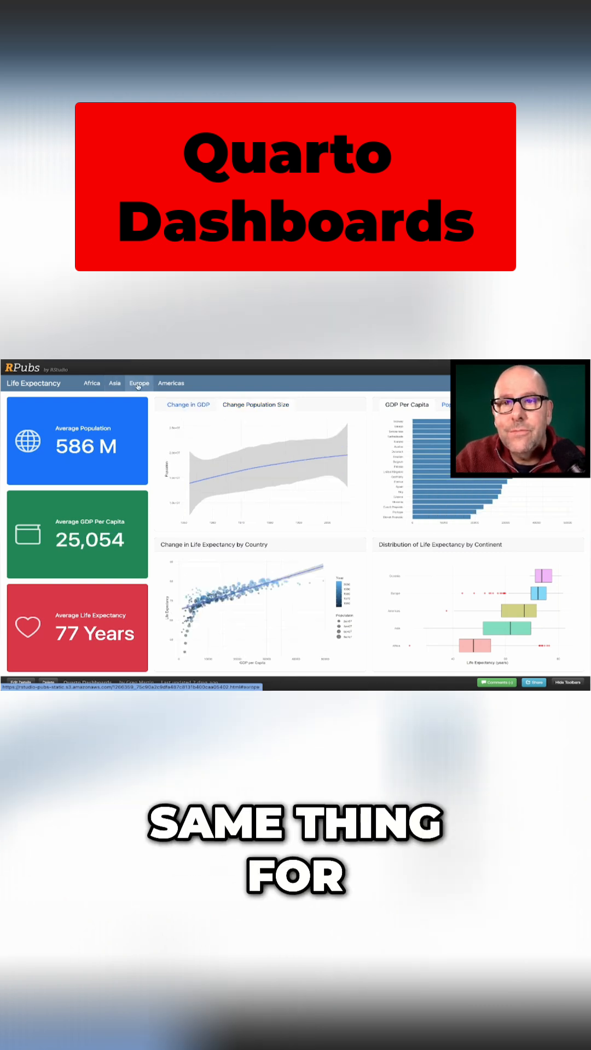
left_click(91, 382)
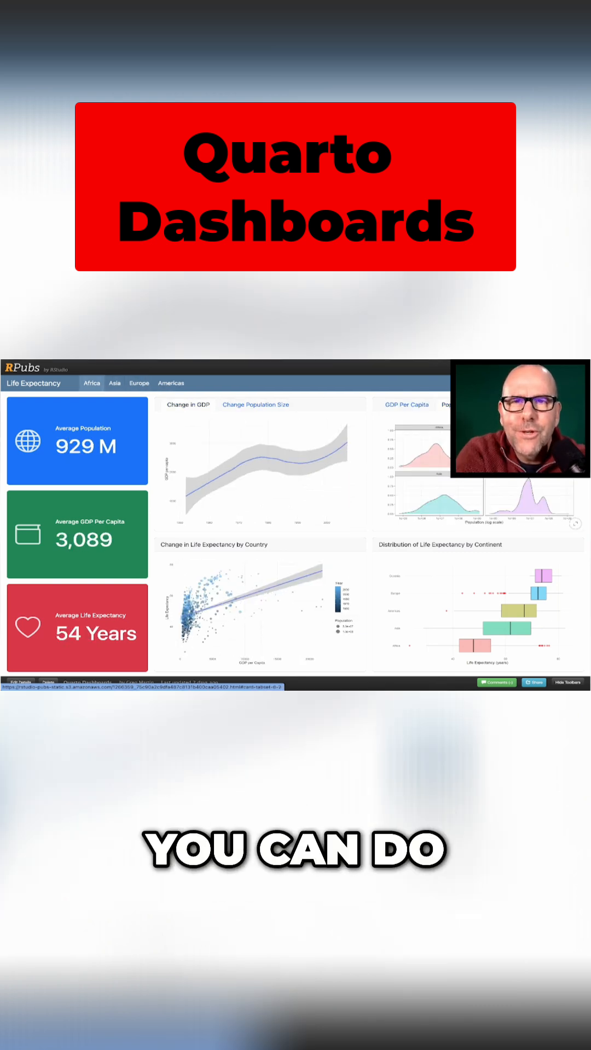